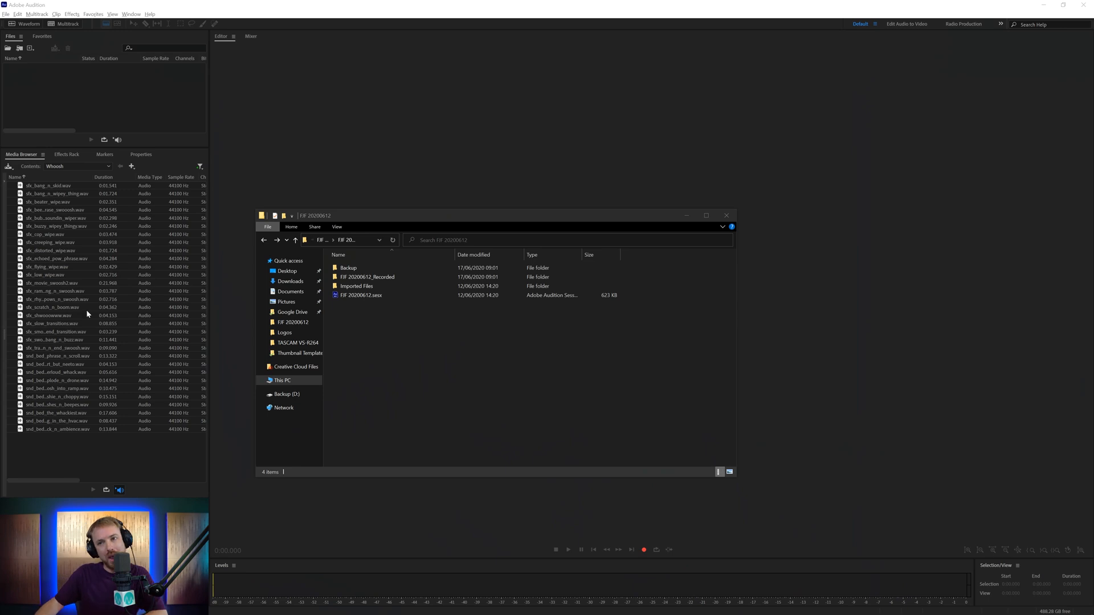
{"action": "mouse_move", "coordinate": [343, 221]}
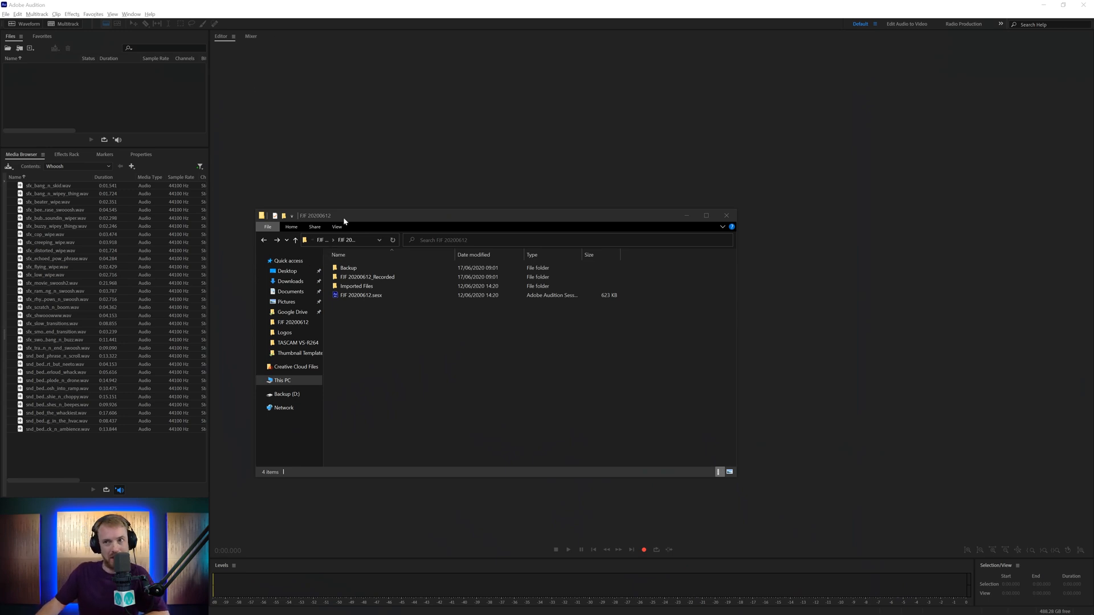
Select the item beside the FIF 20200612 session and rename Imported Files to Imported Files-2.
{"action": "left_click", "coordinate": [362, 295]}
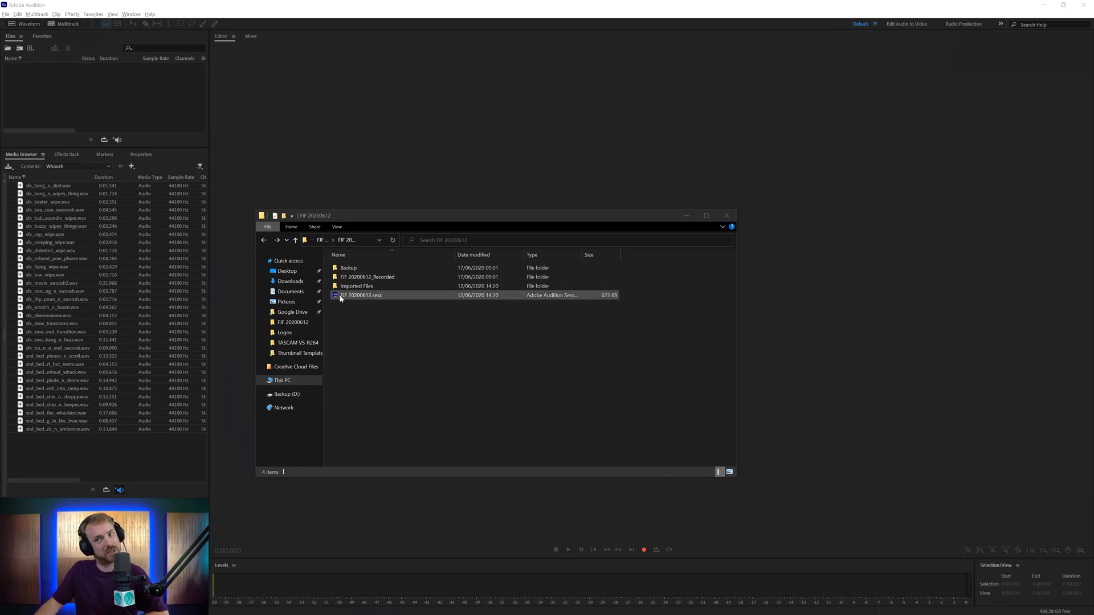
{"action": "left_click", "coordinate": [362, 295]}
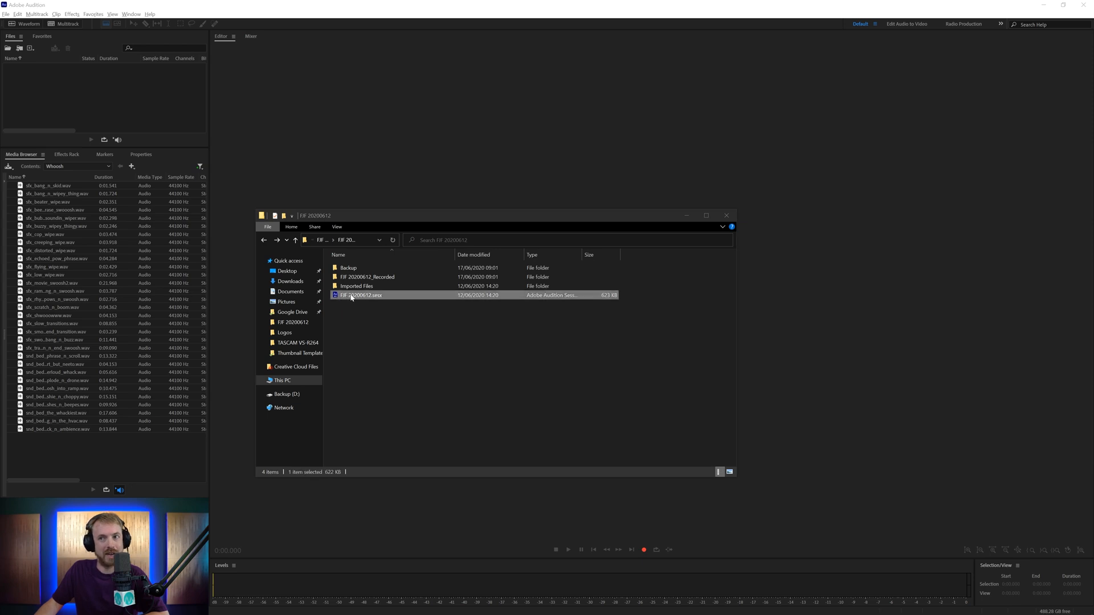
{"action": "double_click", "coordinate": [360, 294]}
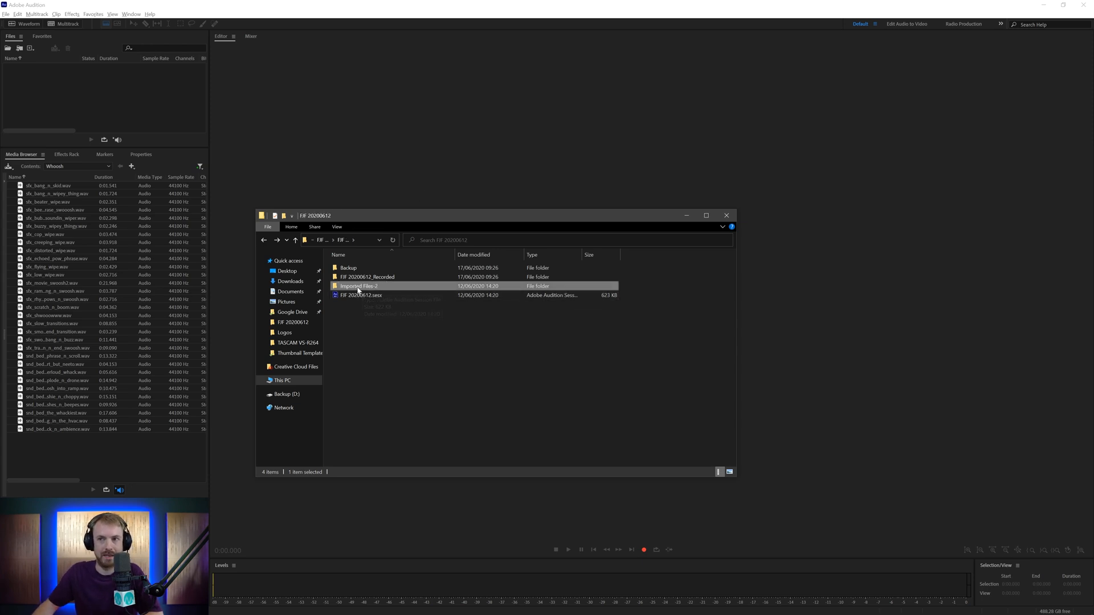
Open FIF 20200612.sesx in Audition and accept the missing media files warning.
{"action": "double_click", "coordinate": [361, 295]}
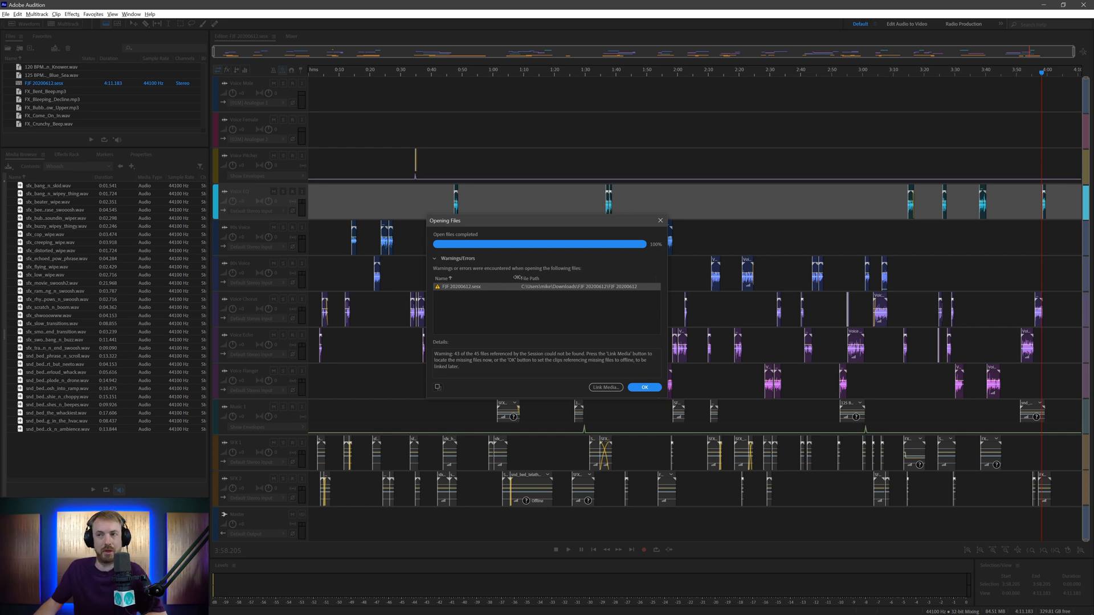
{"action": "left_click", "coordinate": [643, 387]}
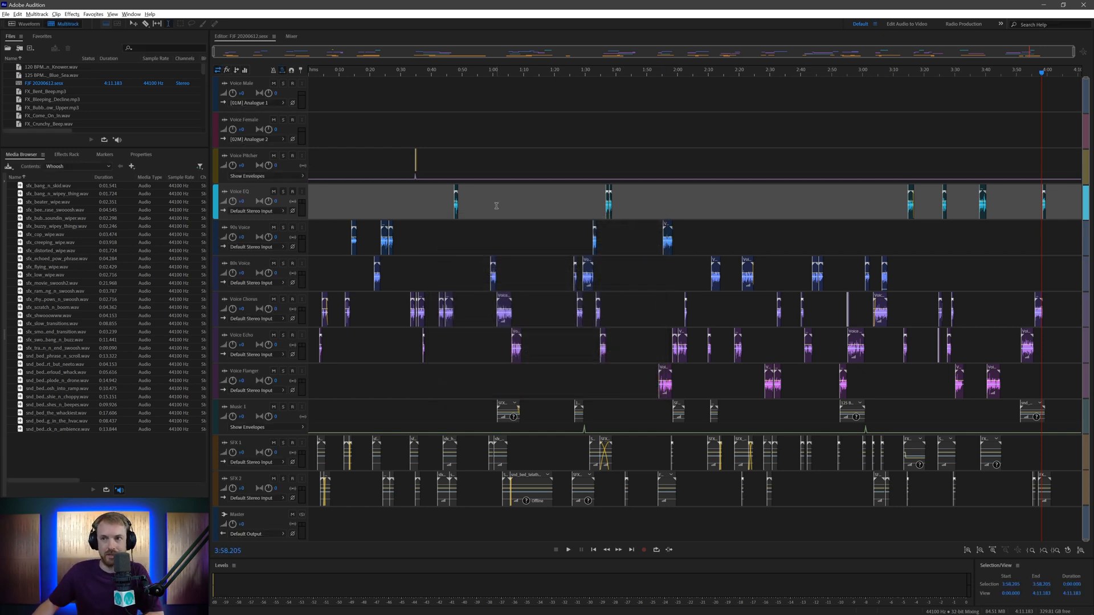
{"action": "mouse_move", "coordinate": [508, 456]}
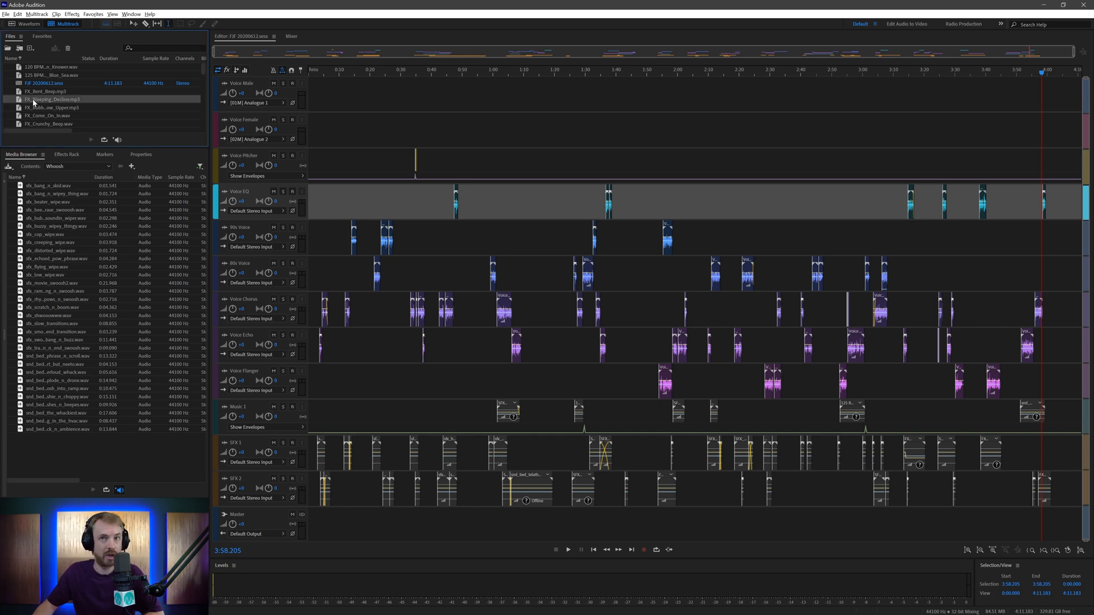
Use Link Media on the offline file and relink it from the Imported Files-2 folder.
{"action": "right_click", "coordinate": [50, 99]}
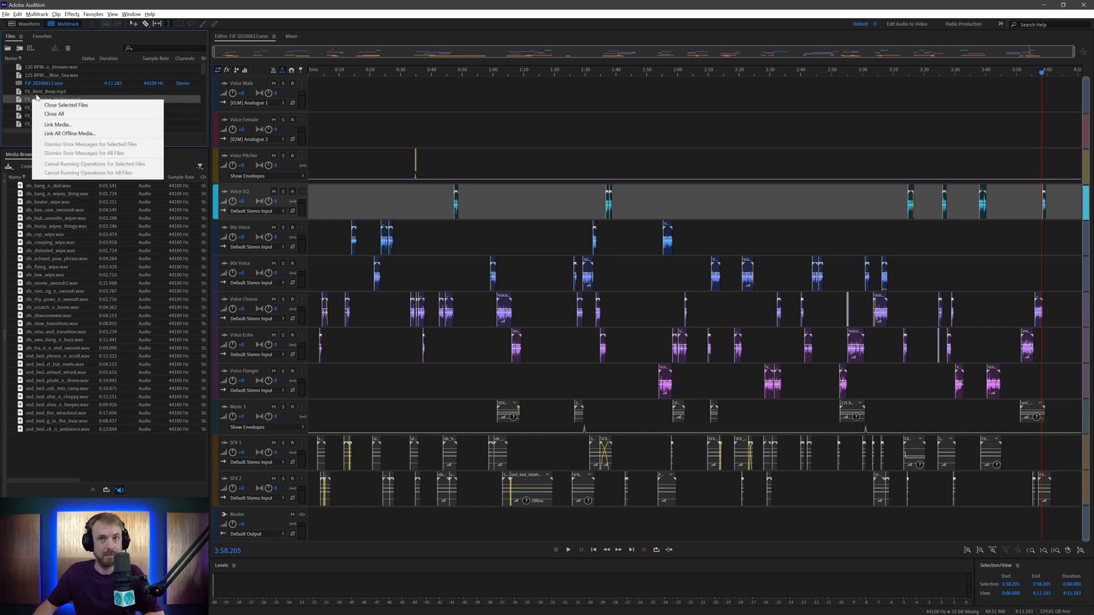
{"action": "mouse_move", "coordinate": [58, 125]}
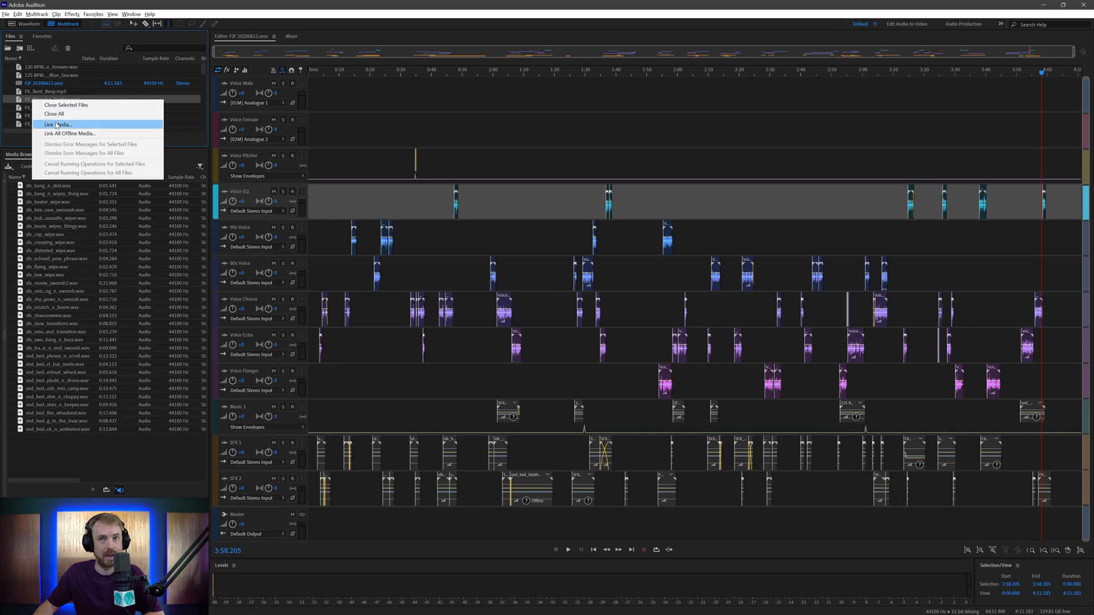
{"action": "left_click", "coordinate": [55, 124]}
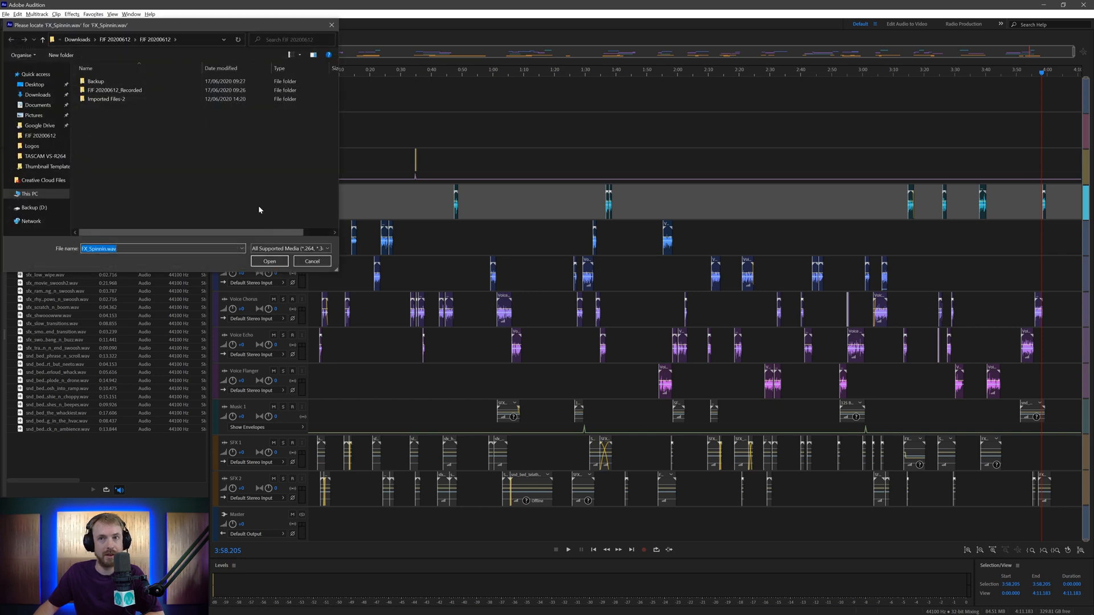
{"action": "mouse_move", "coordinate": [106, 98]}
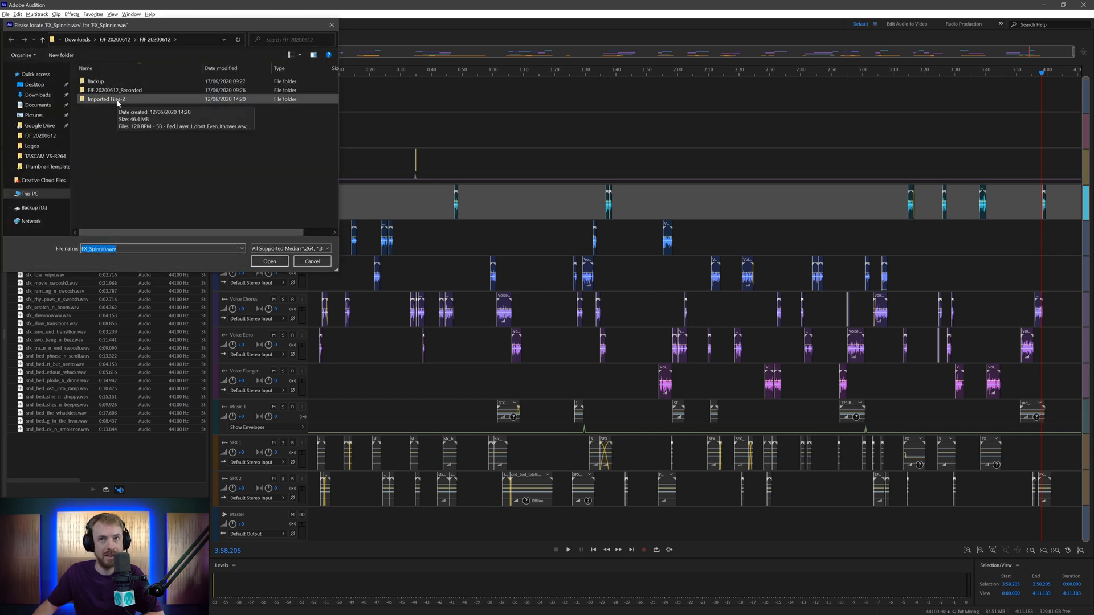
{"action": "double_click", "coordinate": [105, 98]}
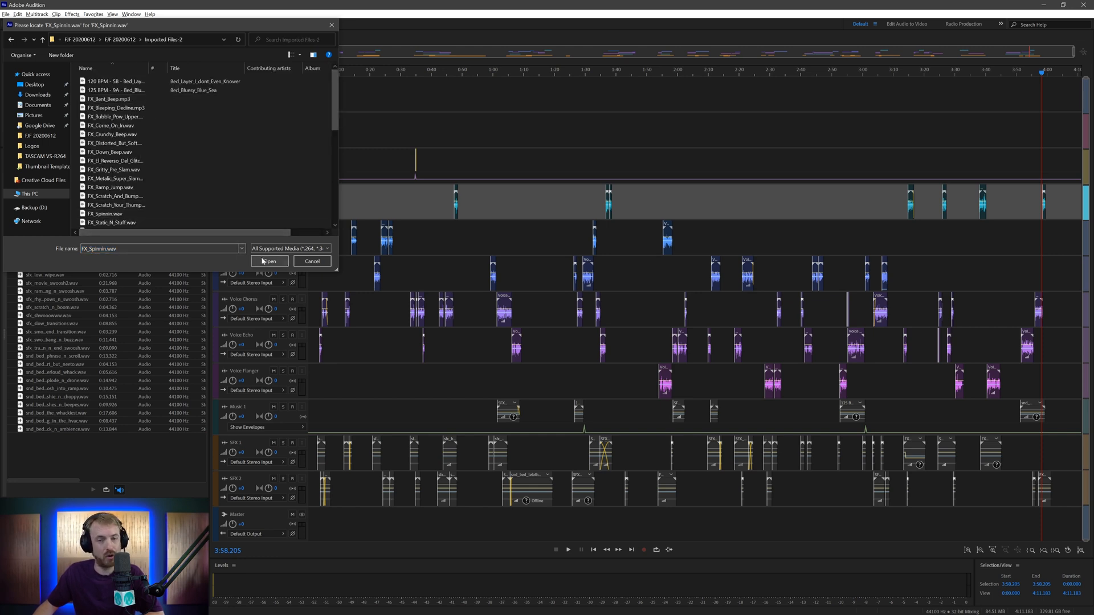
{"action": "left_click", "coordinate": [267, 261]}
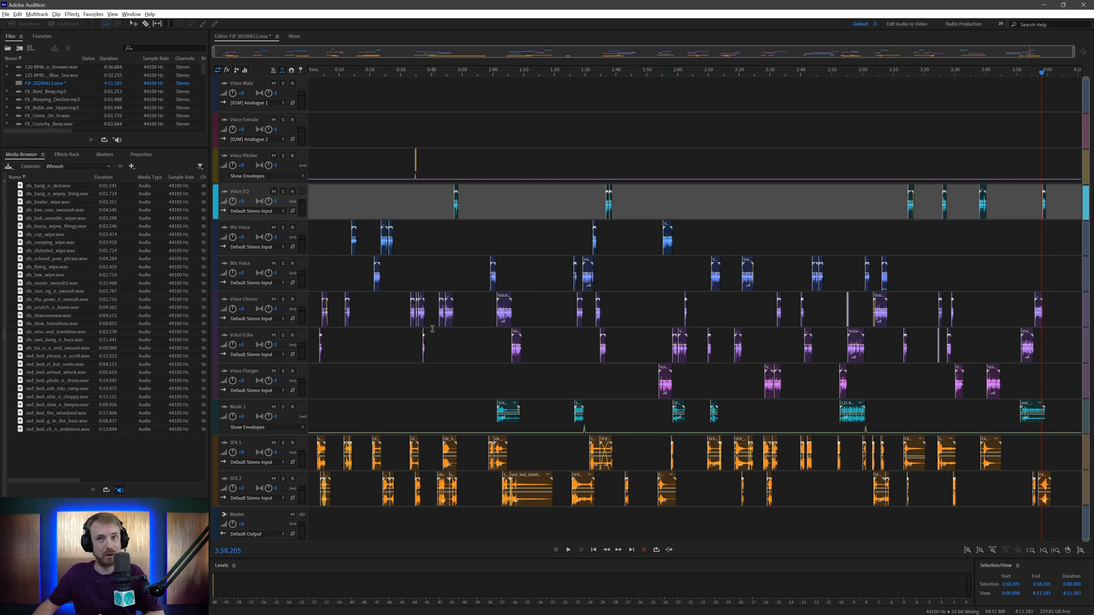
{"action": "left_click", "coordinate": [17, 14]}
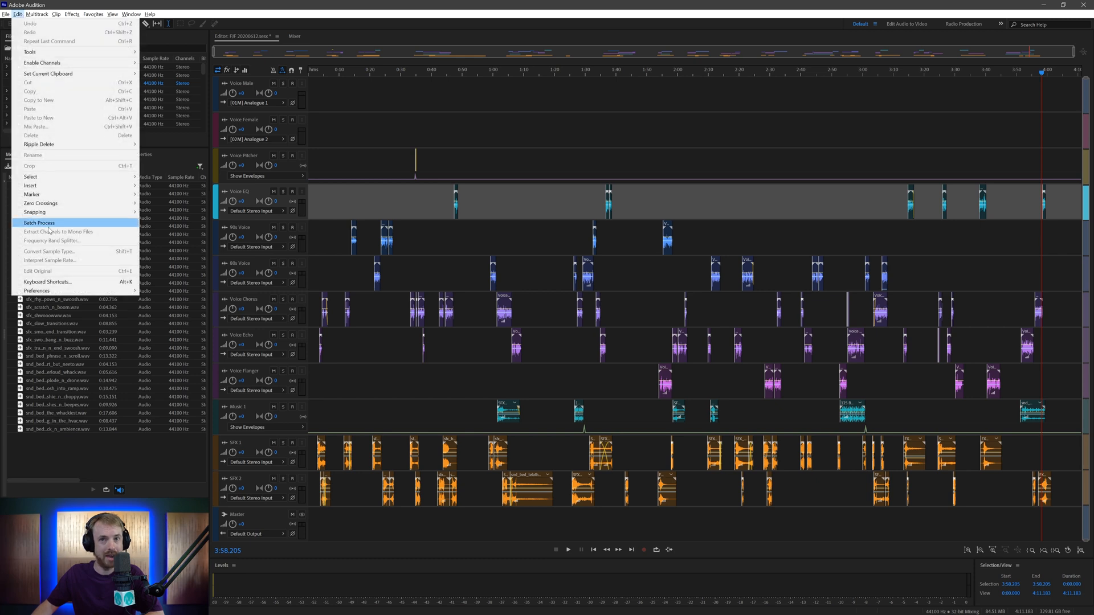
{"action": "mouse_move", "coordinate": [37, 290]}
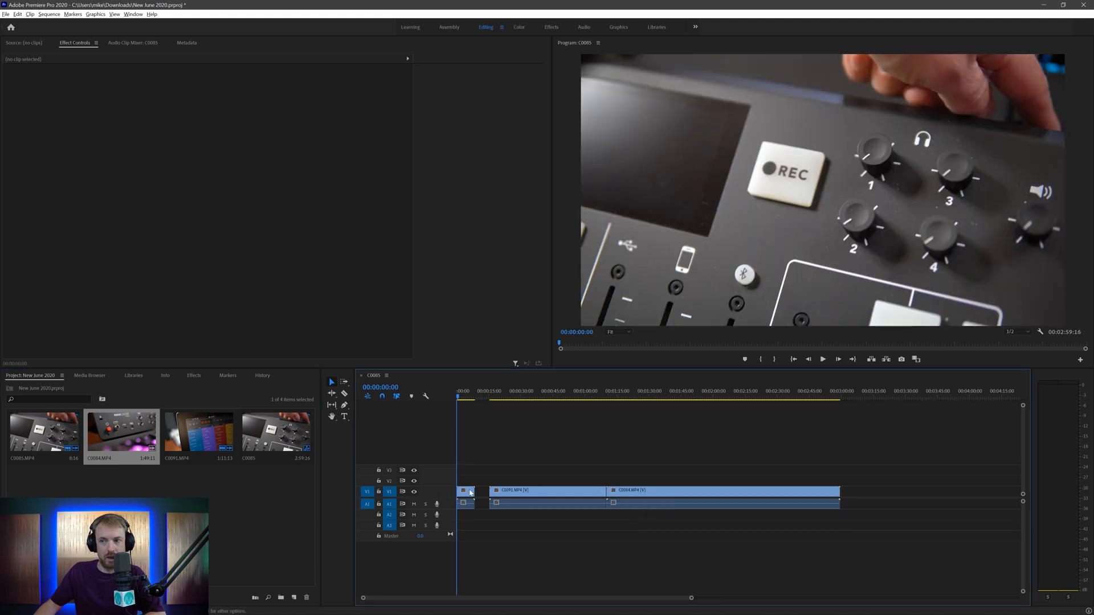
Select the short extra clip on the timeline so only C0004.MP4 remains from 00:00.
{"action": "left_click", "coordinate": [520, 490]}
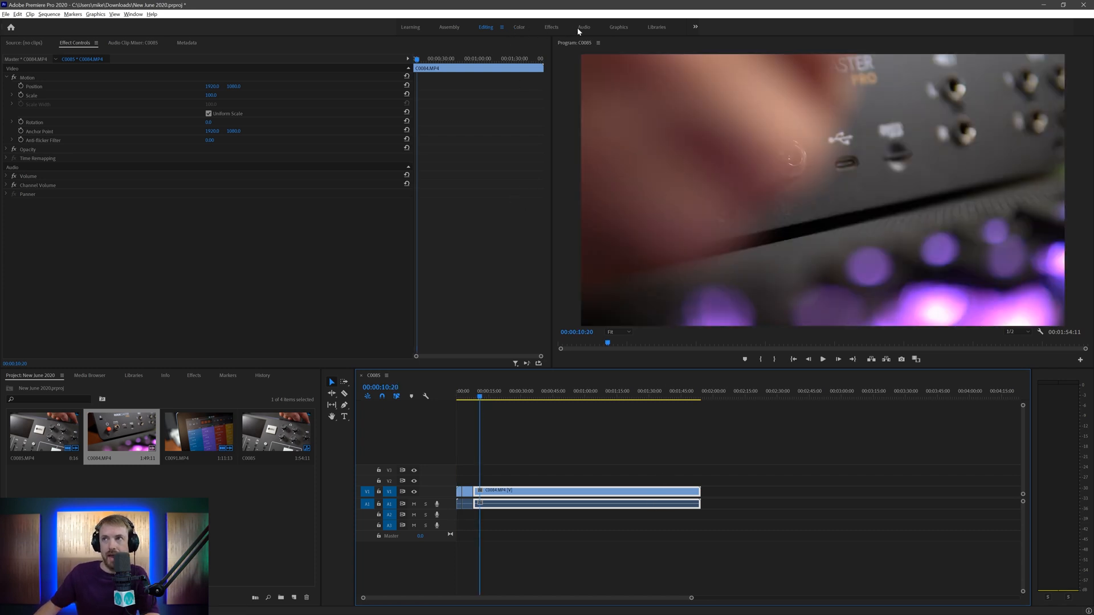
Switch Premiere Pro to the Audio workspace with the Essential Sound browser listed.
{"action": "left_click", "coordinate": [584, 27]}
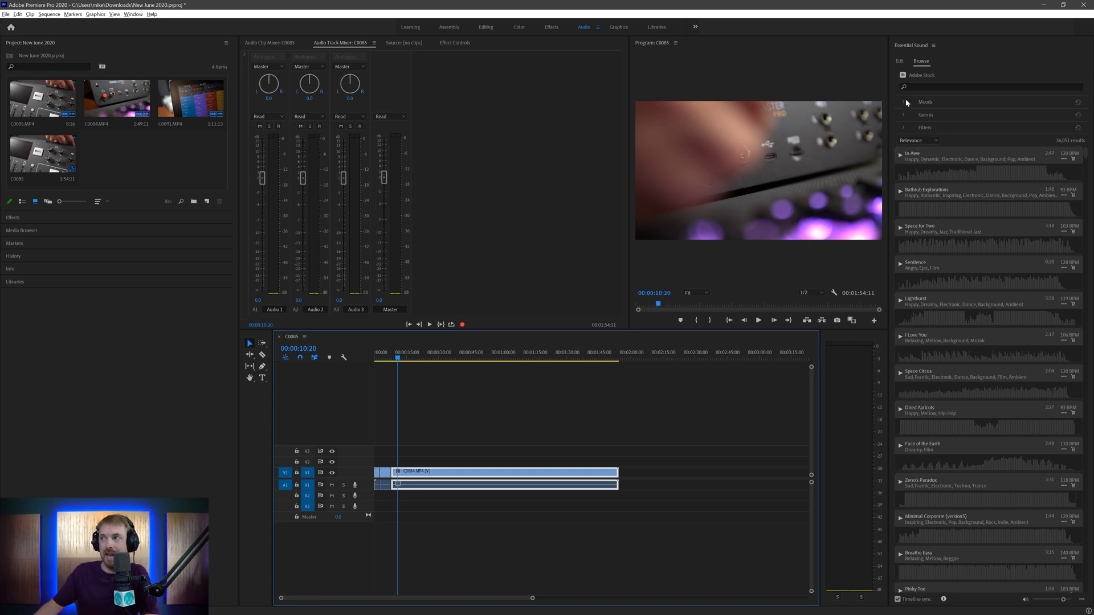
Filter the stock music by a mood plus Dance and Electronic genres, then collapse the genre list.
{"action": "left_click", "coordinate": [925, 102]}
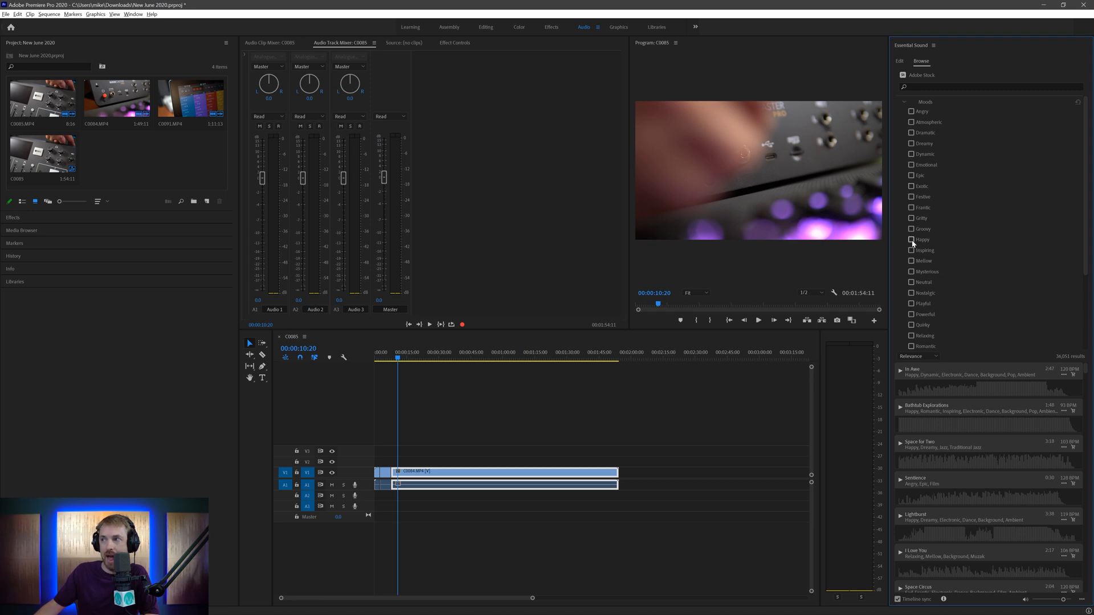
{"action": "left_click", "coordinate": [904, 102]}
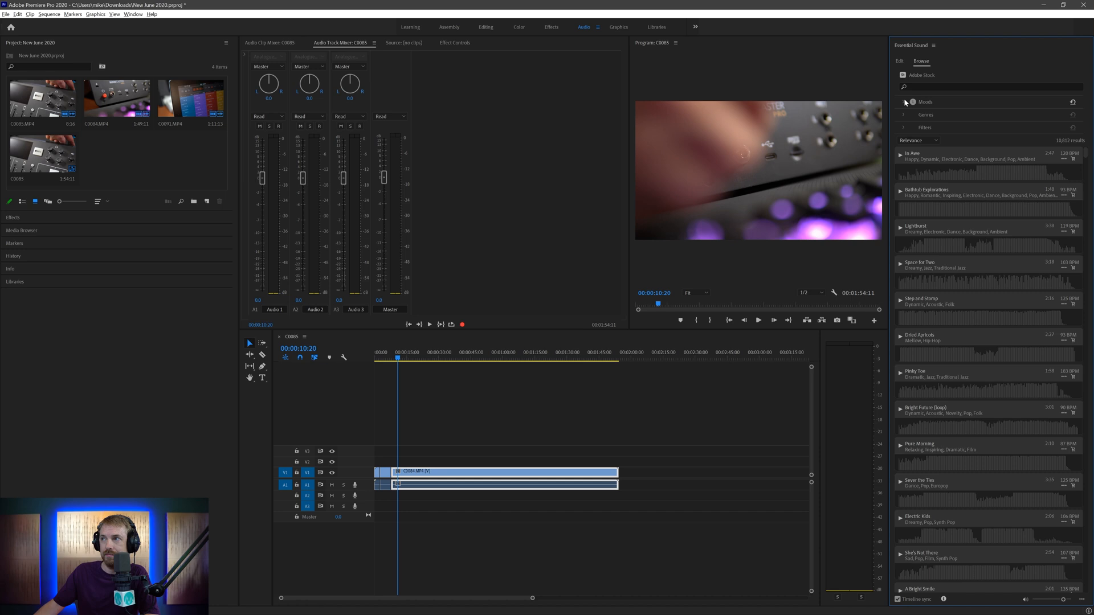
{"action": "left_click", "coordinate": [903, 114]}
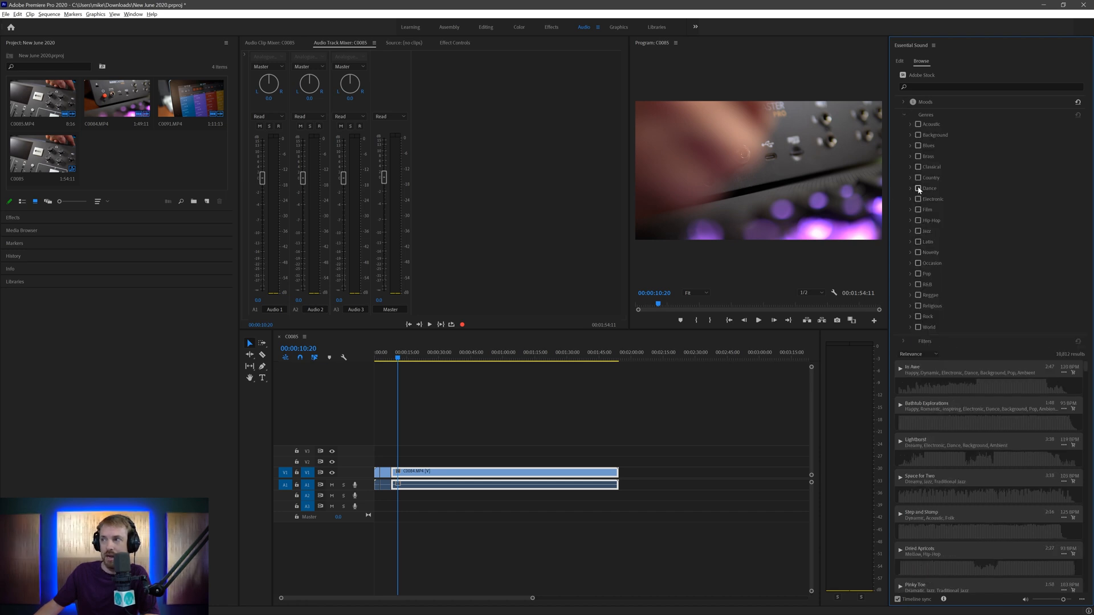
{"action": "left_click", "coordinate": [920, 188]}
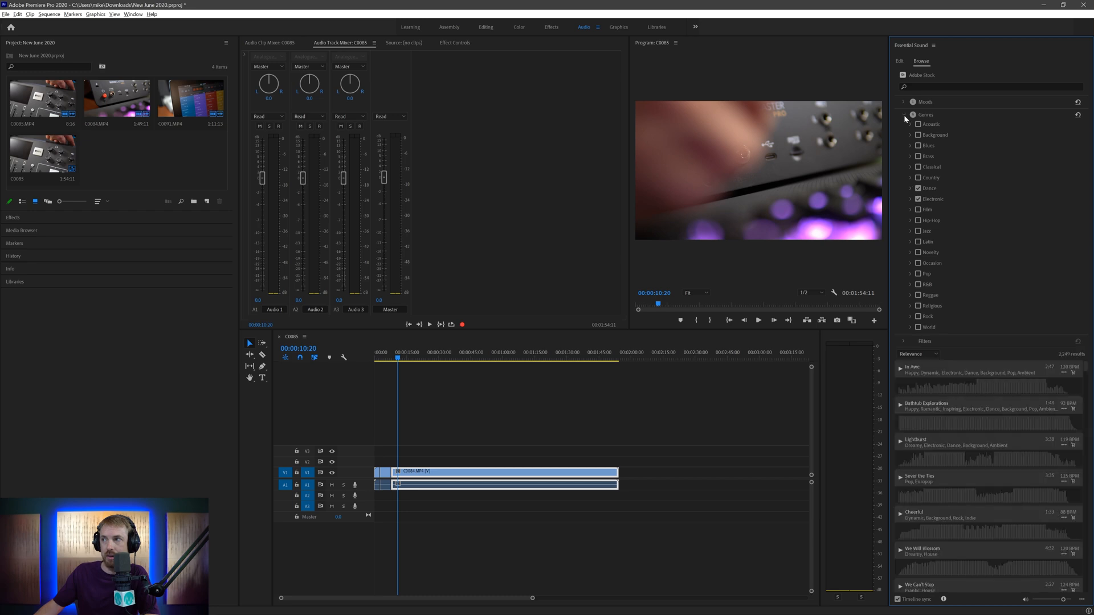
{"action": "left_click", "coordinate": [904, 114]}
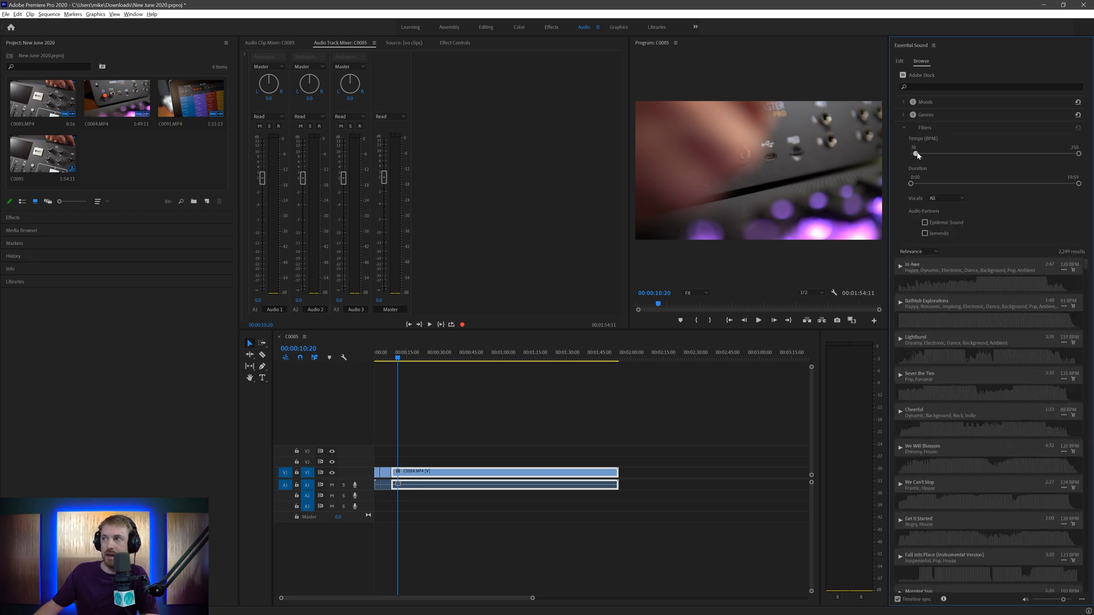
Set the Tempo slider so both minimum and maximum sit at 130 BPM.
{"action": "left_click_drag", "start_coordinate": [915, 154], "coordinate": [993, 153]}
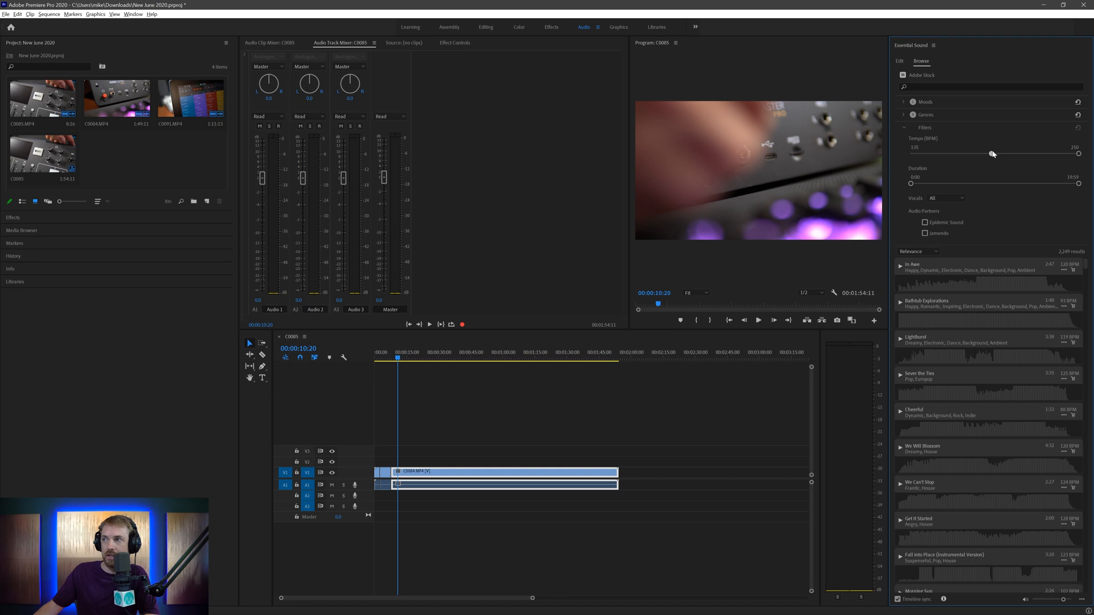
{"action": "left_click_drag", "start_coordinate": [991, 153], "coordinate": [994, 153]}
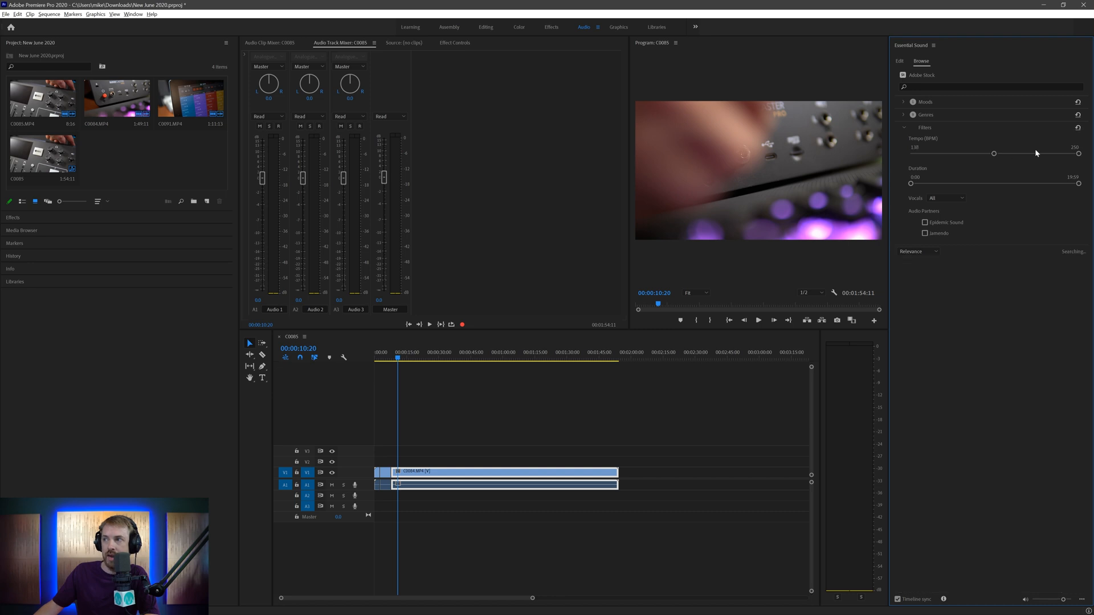
{"action": "left_click_drag", "start_coordinate": [1077, 153], "coordinate": [993, 153]}
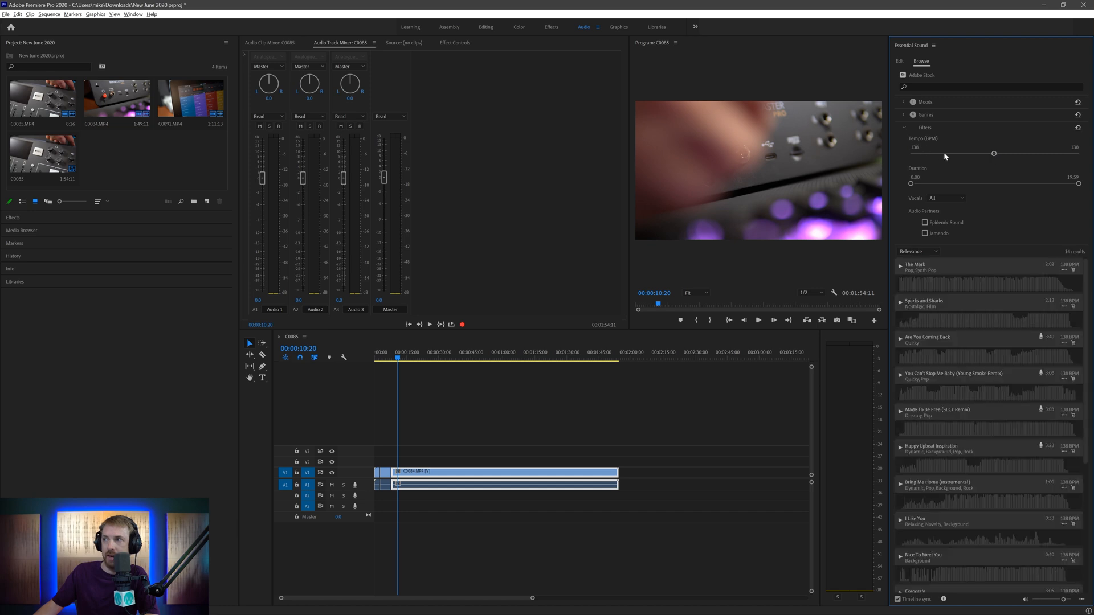
{"action": "mouse_move", "coordinate": [1071, 191]}
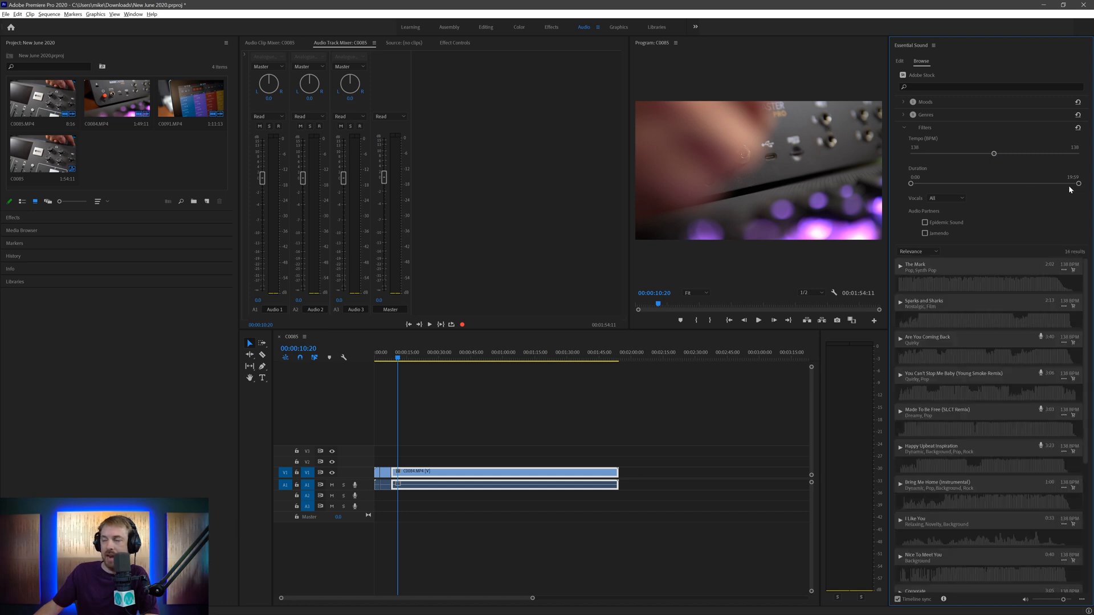
Reduce the maximum track duration to around a minute so a handful of tracks remain.
{"action": "left_click_drag", "start_coordinate": [1078, 182], "coordinate": [926, 182]}
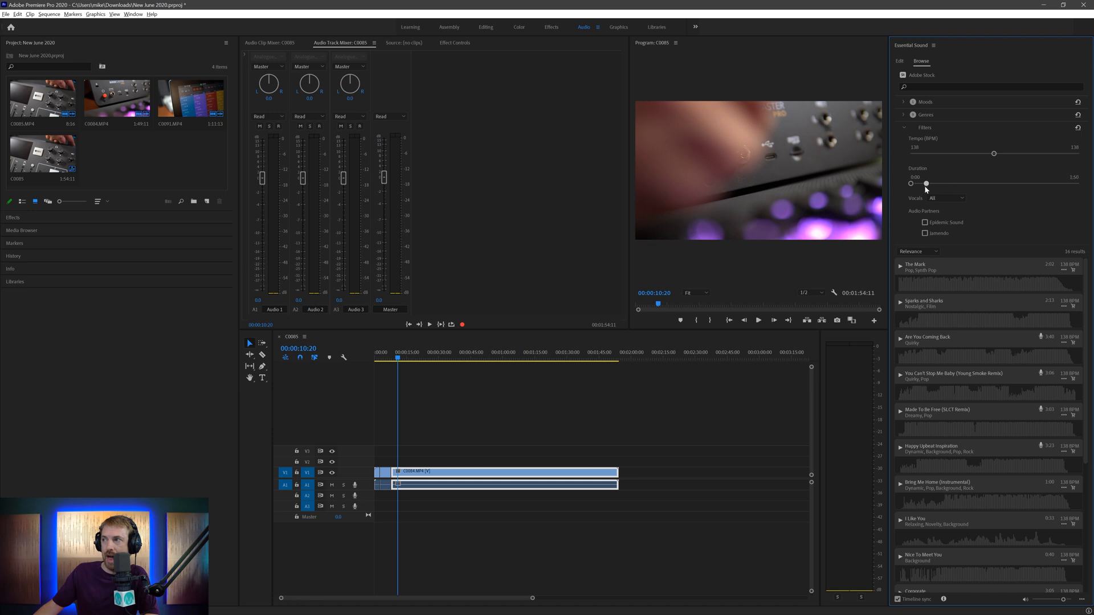
{"action": "left_click_drag", "start_coordinate": [925, 183], "coordinate": [921, 184]}
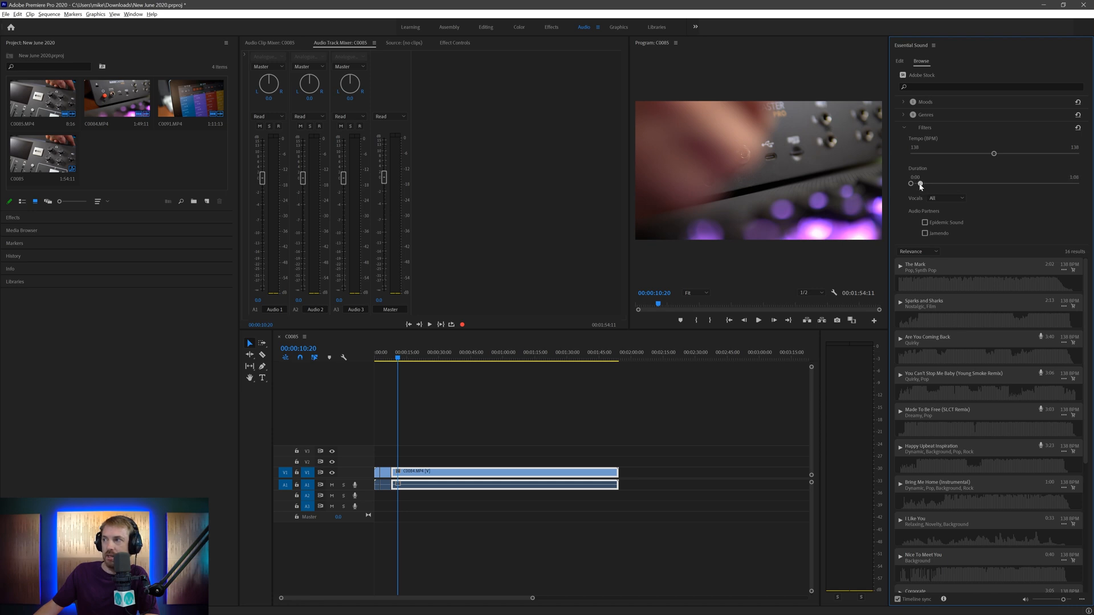
{"action": "left_click_drag", "start_coordinate": [918, 184], "coordinate": [918, 184]}
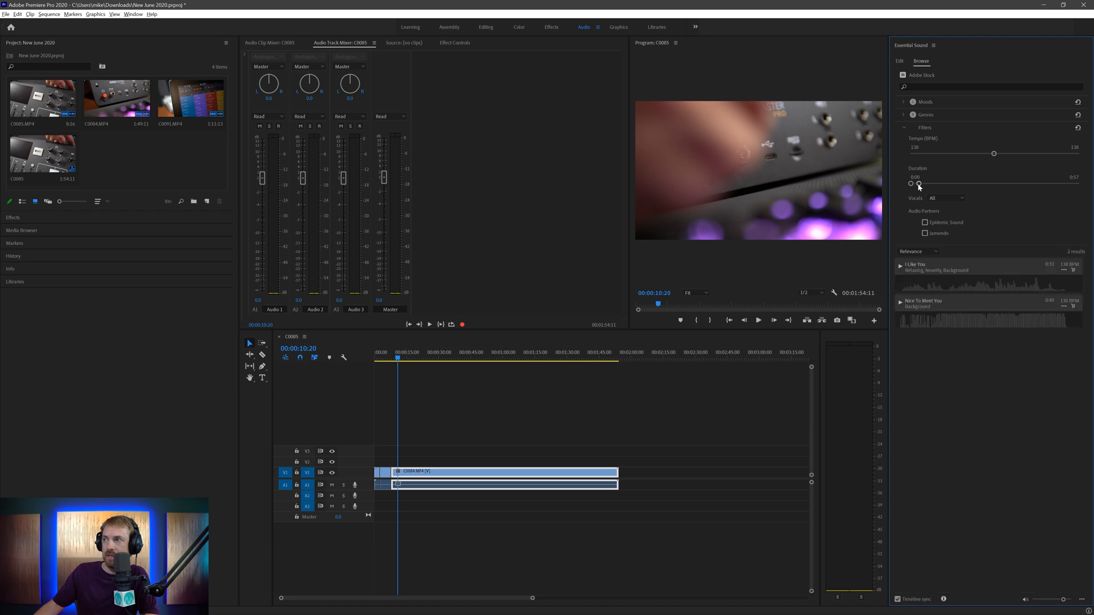
{"action": "left_click_drag", "start_coordinate": [918, 183], "coordinate": [930, 184]}
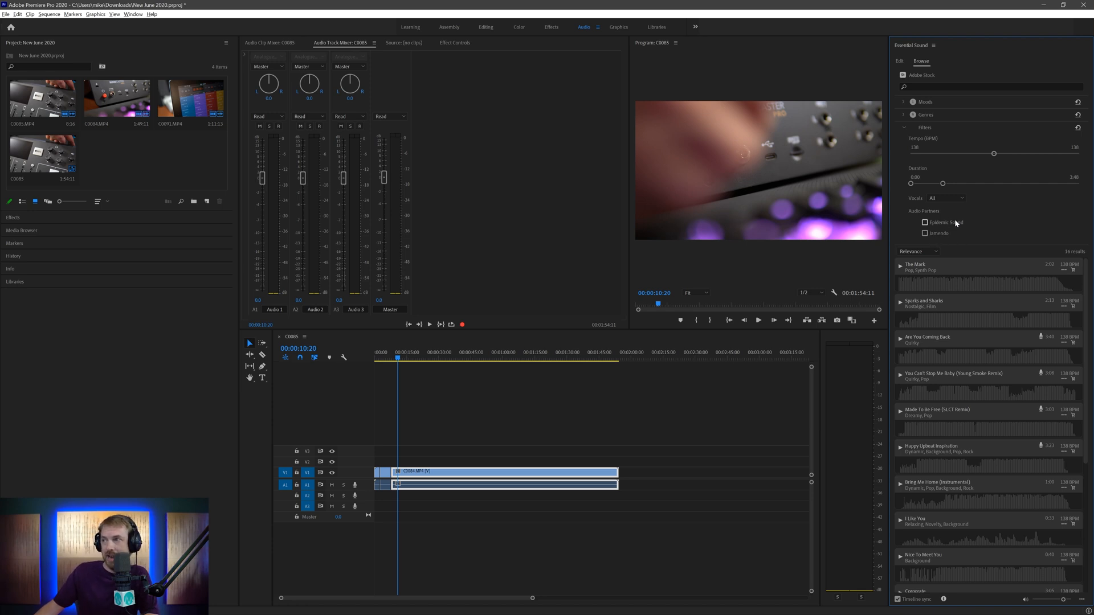
Filter to No Vocals tracks and save The Mark track to a local folder for the timeline.
{"action": "left_click", "coordinate": [946, 198]}
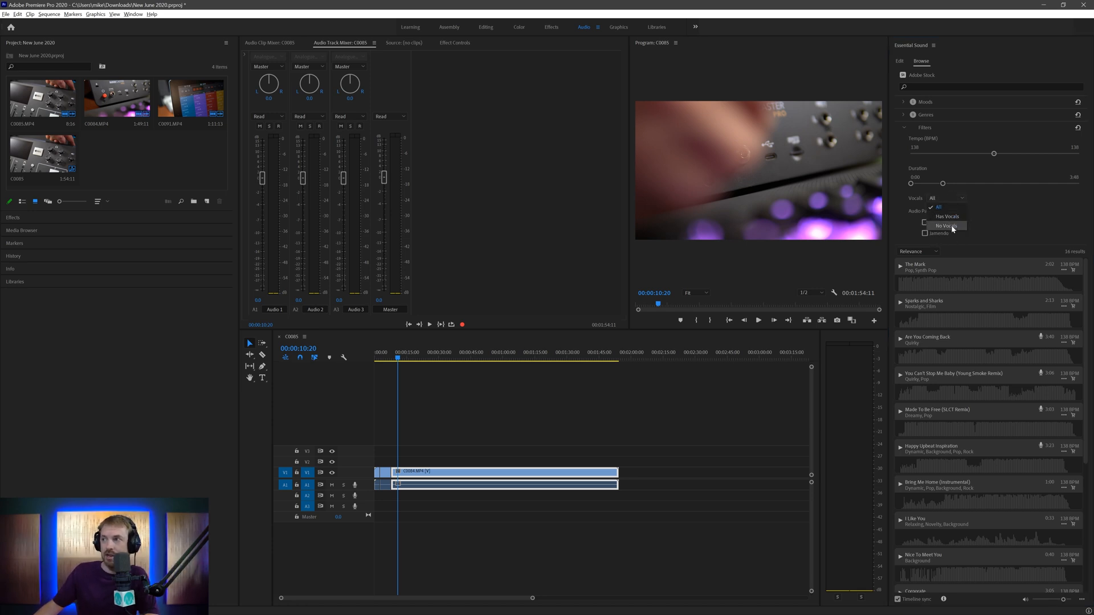
{"action": "left_click", "coordinate": [947, 226]}
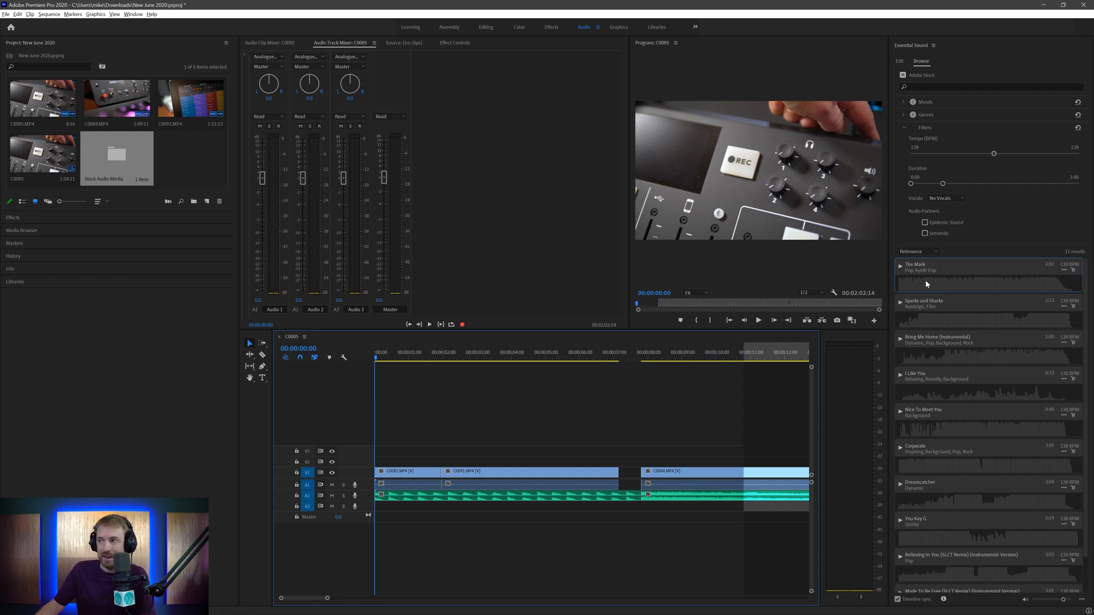
{"action": "left_click", "coordinate": [1065, 270]}
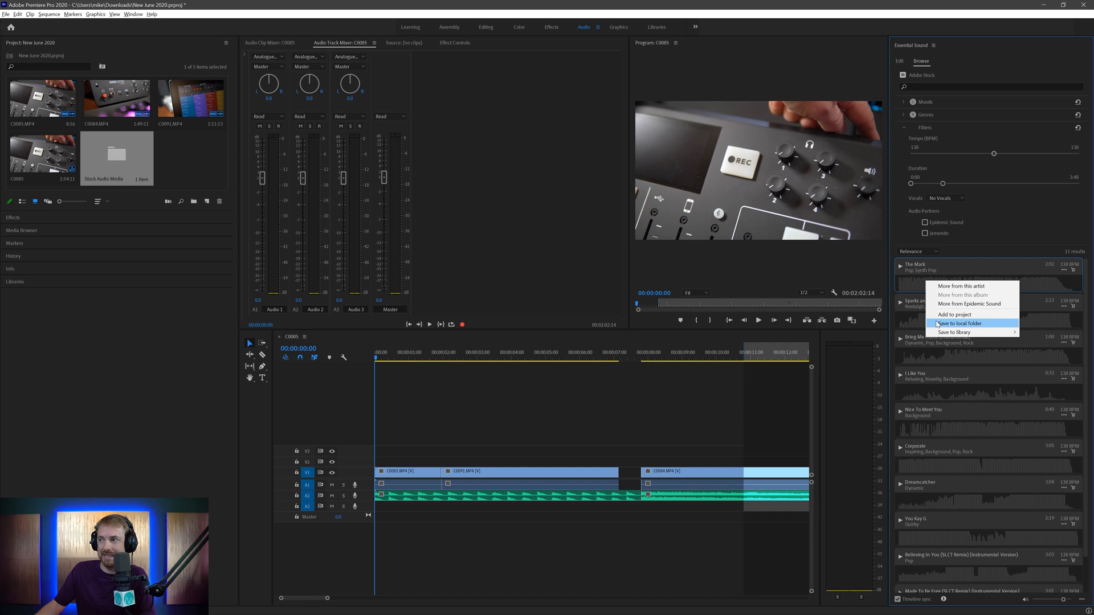
{"action": "left_click", "coordinate": [959, 323]}
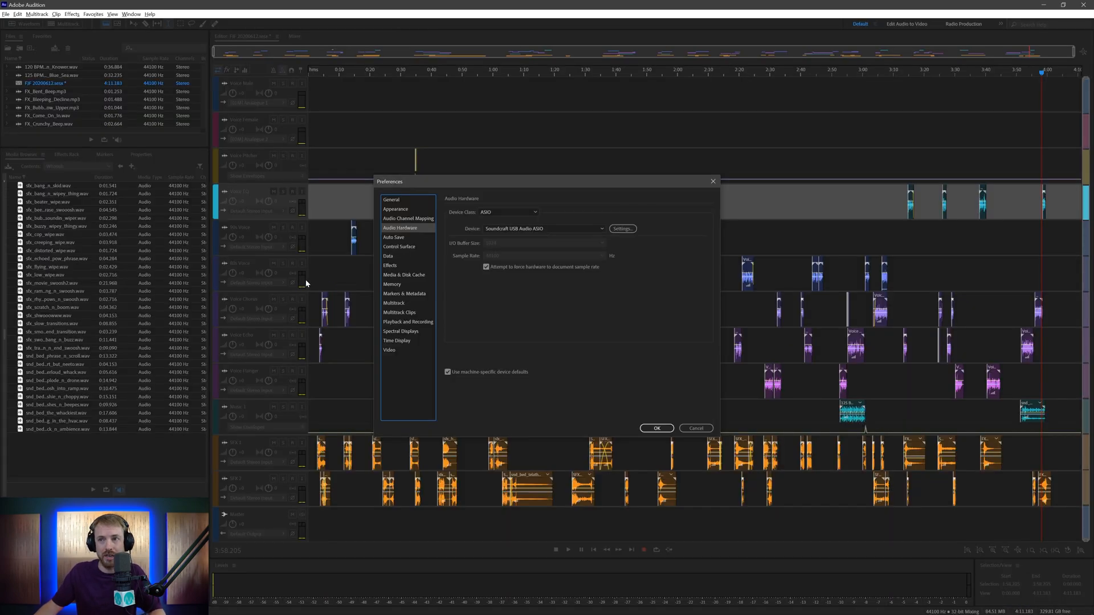
Dismiss Audition's preferences to show The Mark preview file's waveform and spectrum.
{"action": "left_click", "coordinate": [657, 427]}
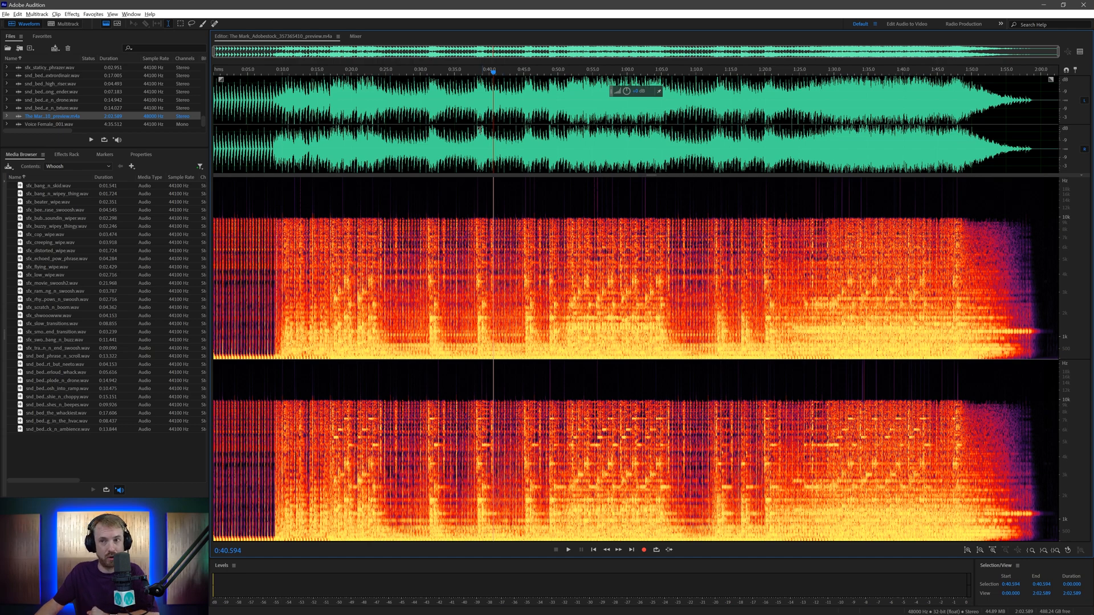
{"action": "mouse_move", "coordinate": [502, 213]}
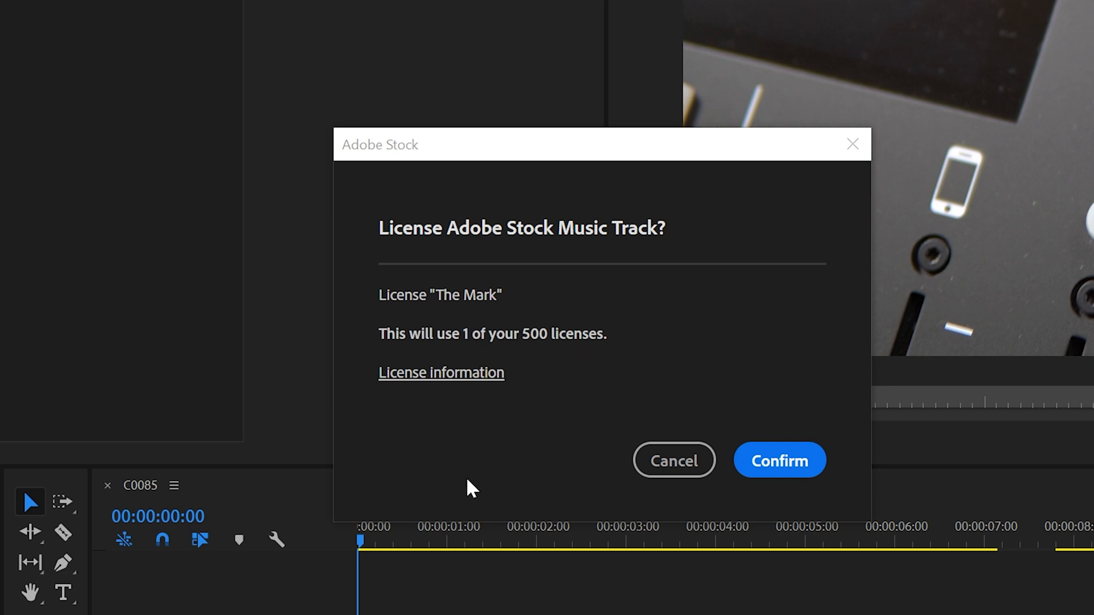
{"action": "mouse_move", "coordinate": [663, 411]}
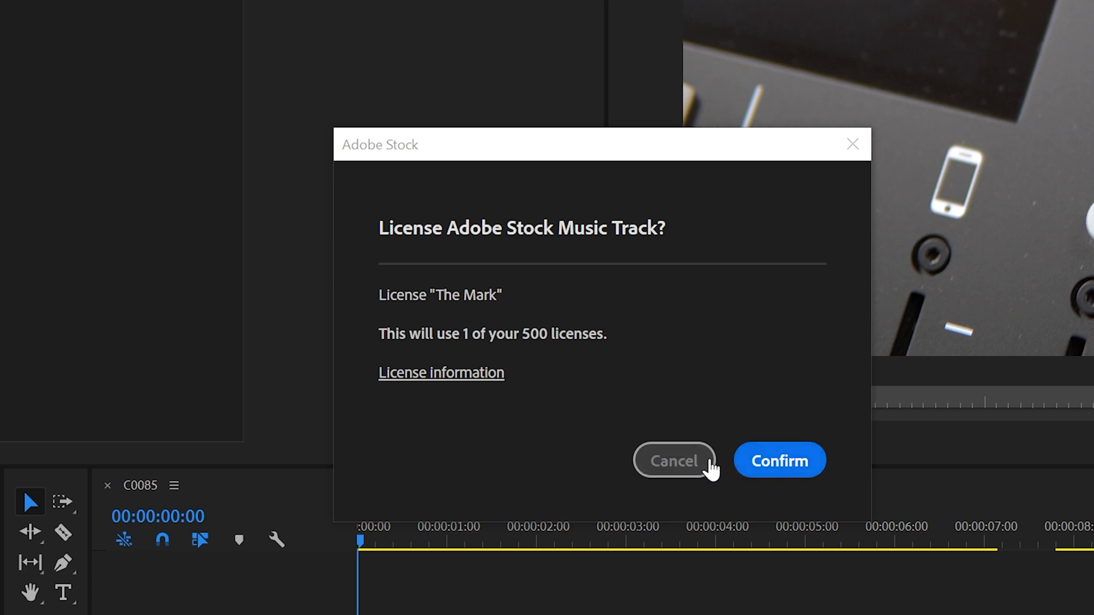
Trigger the License Adobe Stock Music Track prompt for The Mark, using one of 500 licenses.
{"action": "left_click", "coordinate": [441, 371]}
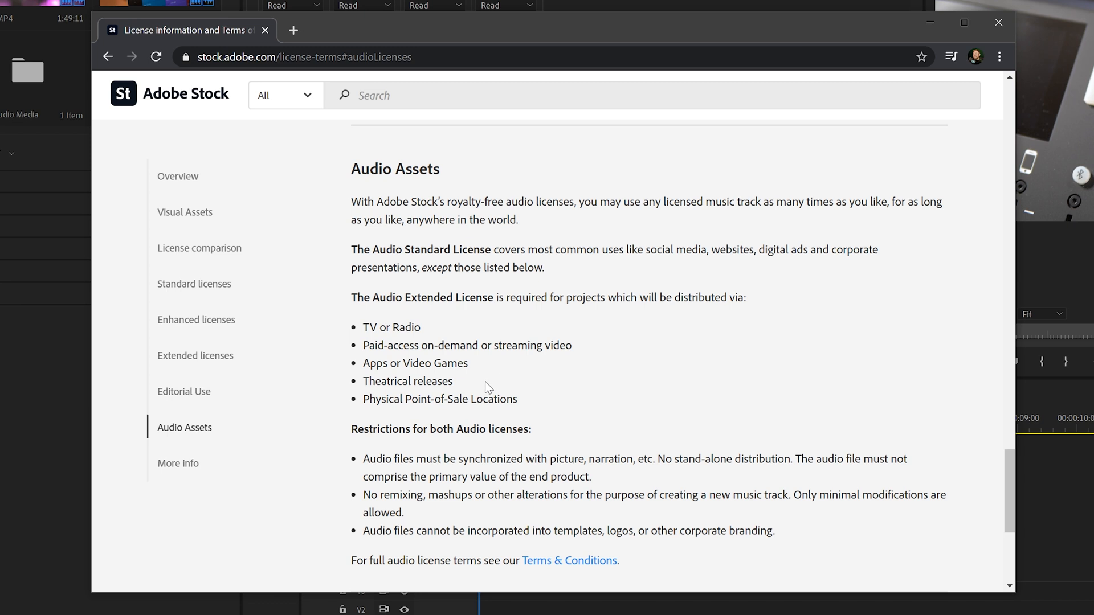
{"action": "mouse_move", "coordinate": [562, 399]}
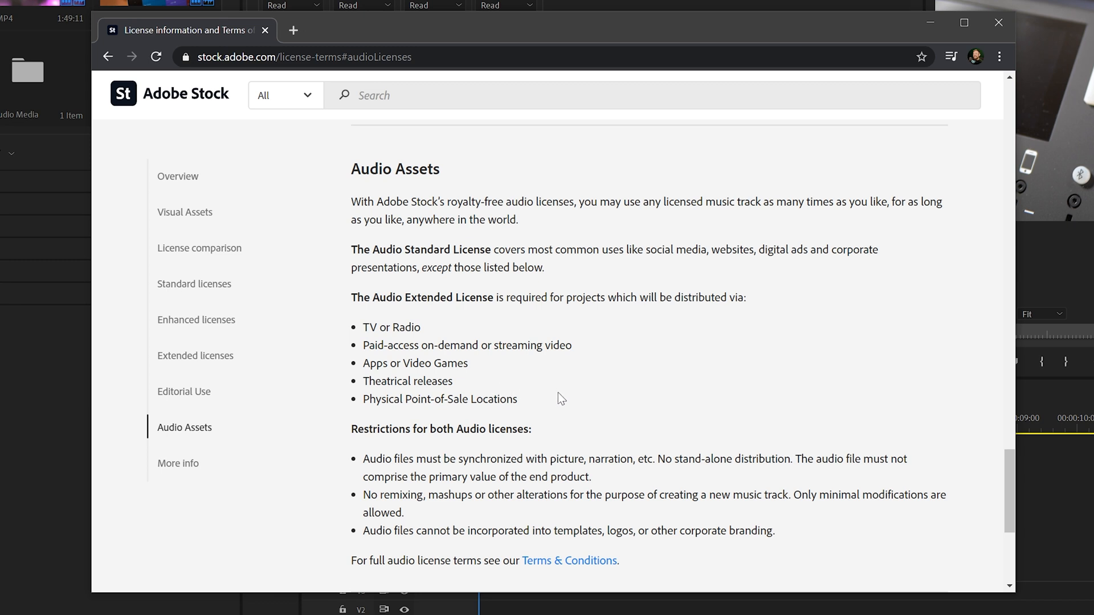